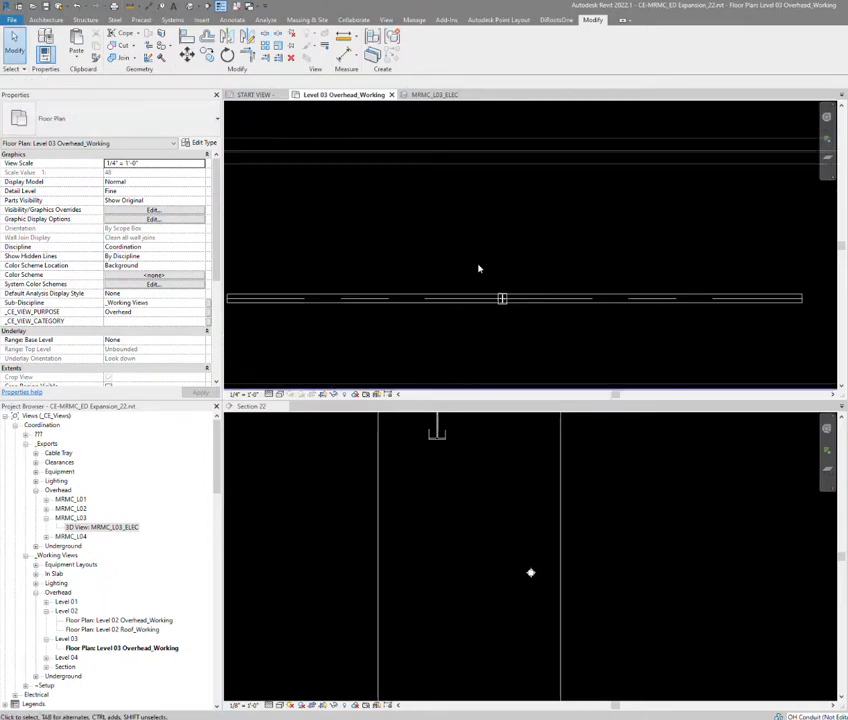
# - Draw a short conduit from the end of the lower run at 10' elevation
pyautogui.click(478, 293)
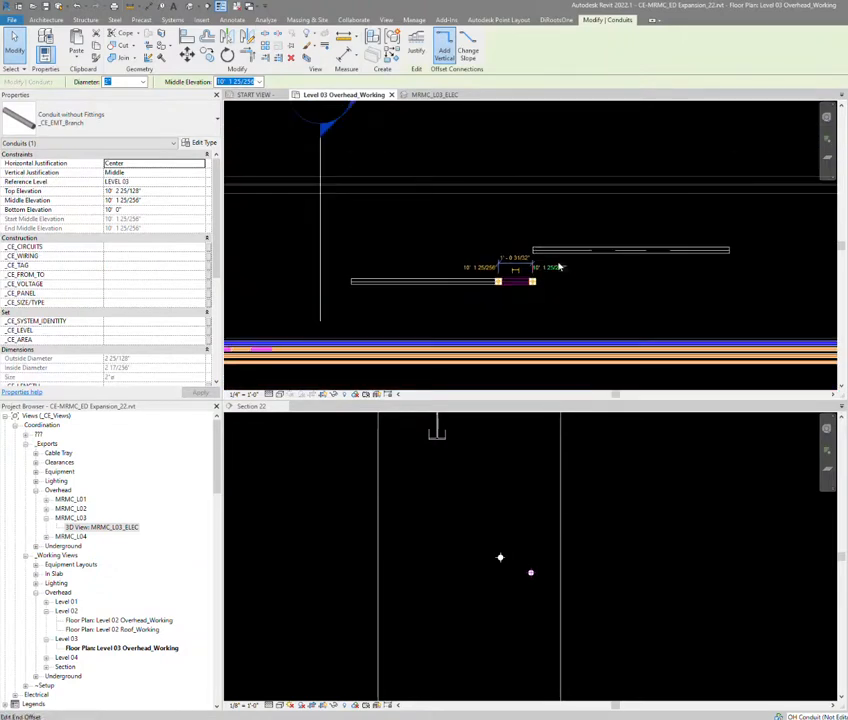
pyautogui.moveTo(549, 268)
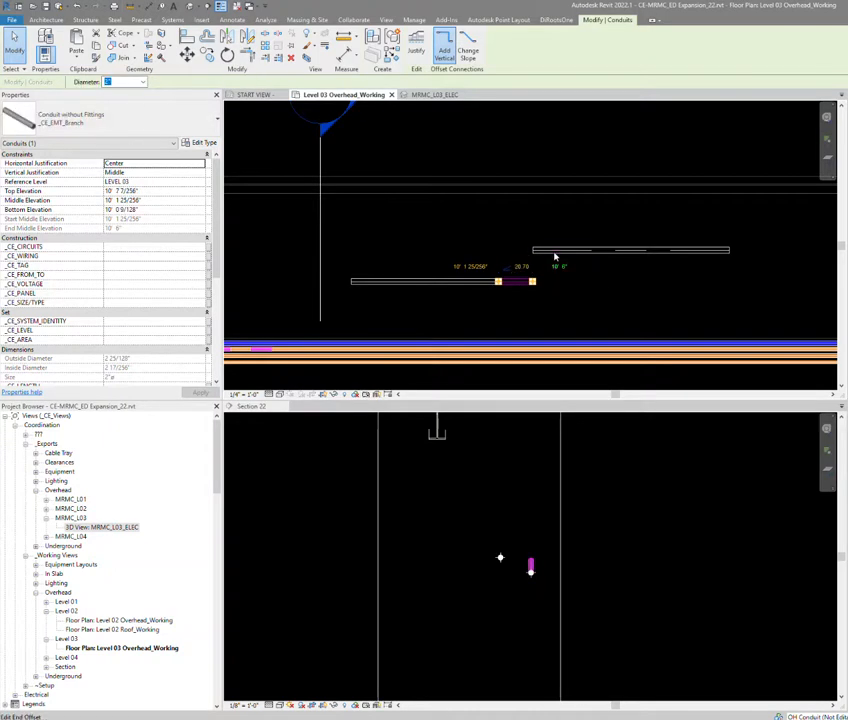
# - Set the short conduit's slope to 30 degrees, checking Project Units without changes
pyautogui.doubleClick(520, 258)
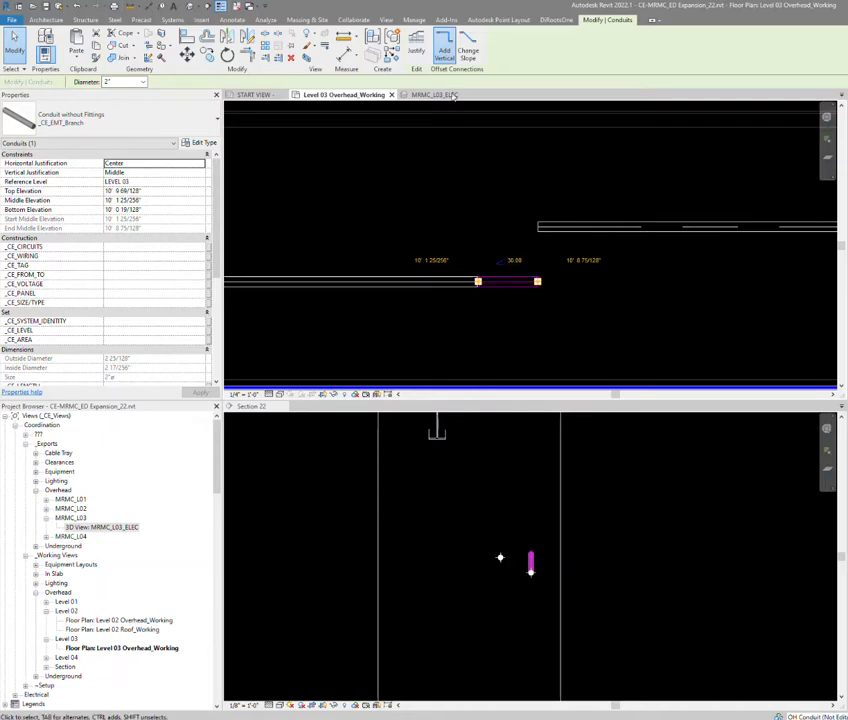
pyautogui.click(414, 19)
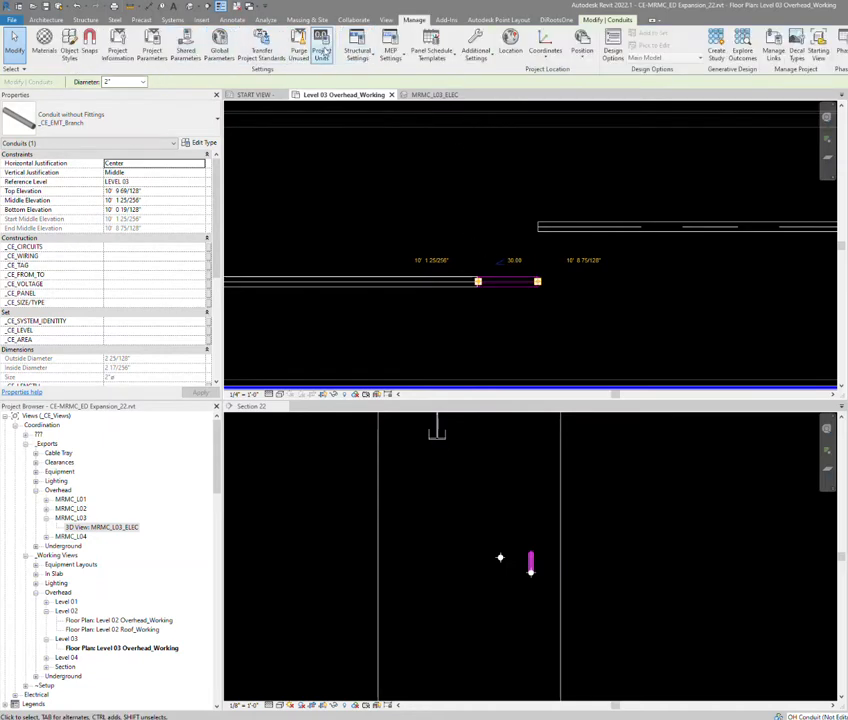
pyautogui.click(320, 48)
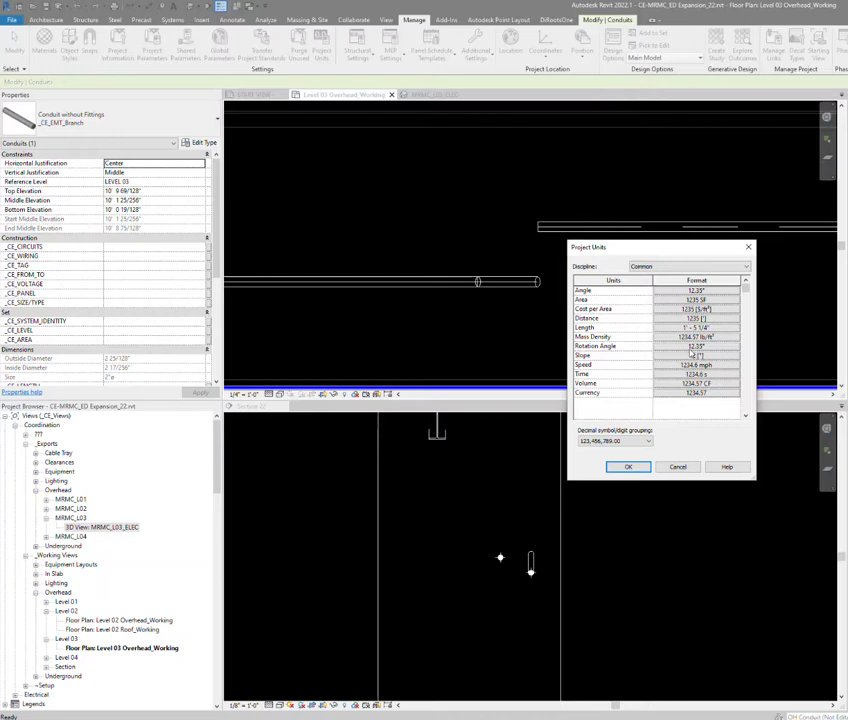
pyautogui.click(628, 467)
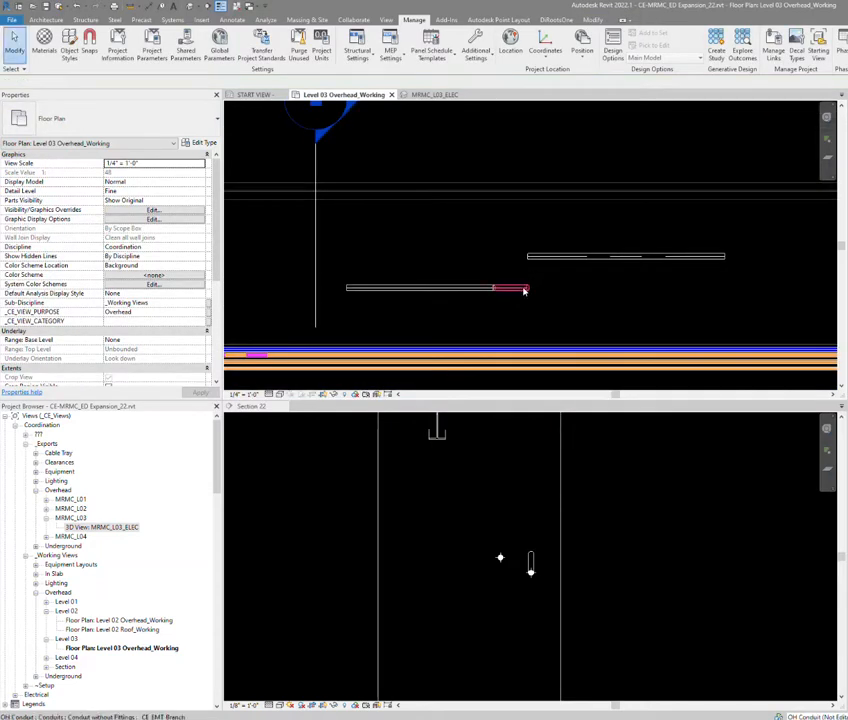
# - Select the sloped conduit in the plan, then in the Section 22 view
pyautogui.click(500, 289)
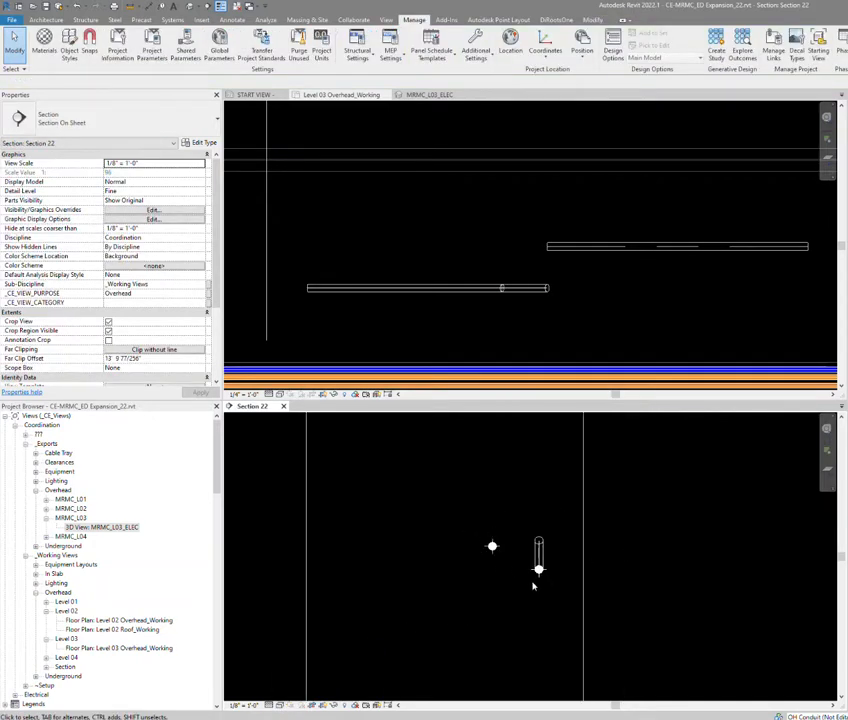
pyautogui.click(539, 547)
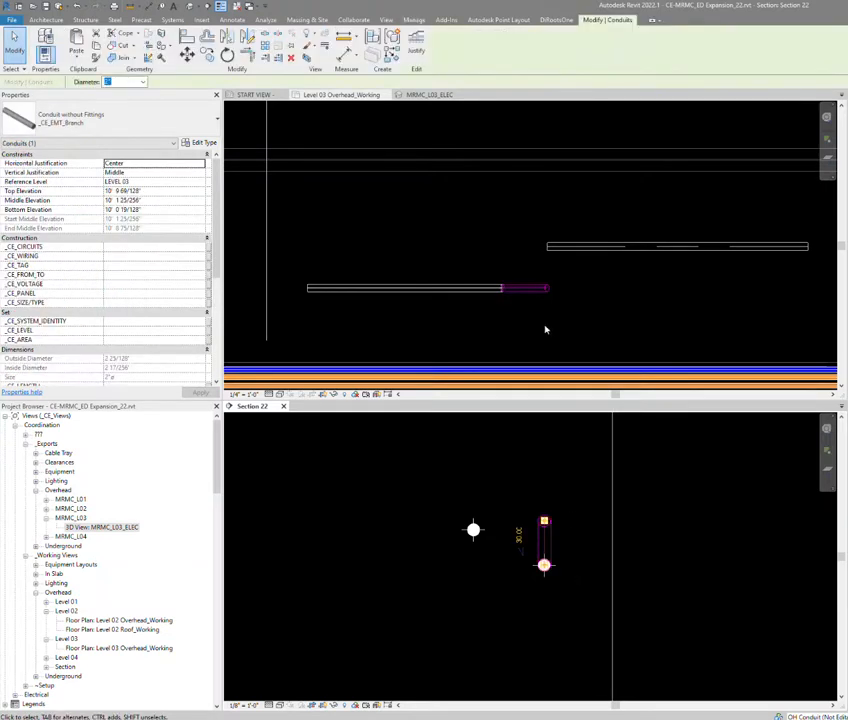
# - Extend the sloped conduit to the upper run, forming the rolled offset
pyautogui.click(544, 565)
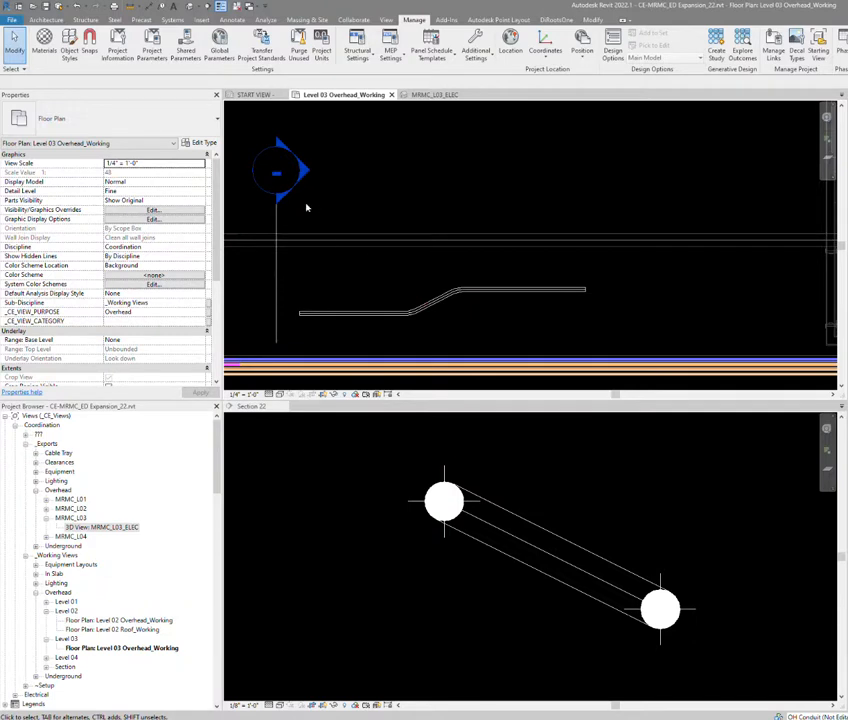
# - Open a 3D view of the conduit run and select a bend elbow of the offset
pyautogui.click(440, 295)
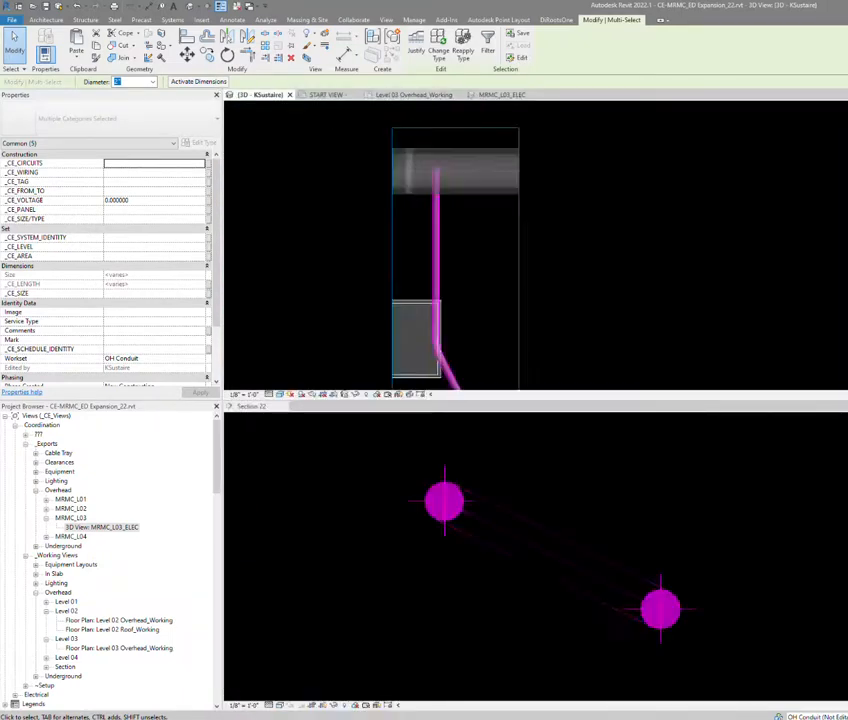
pyautogui.click(413, 19)
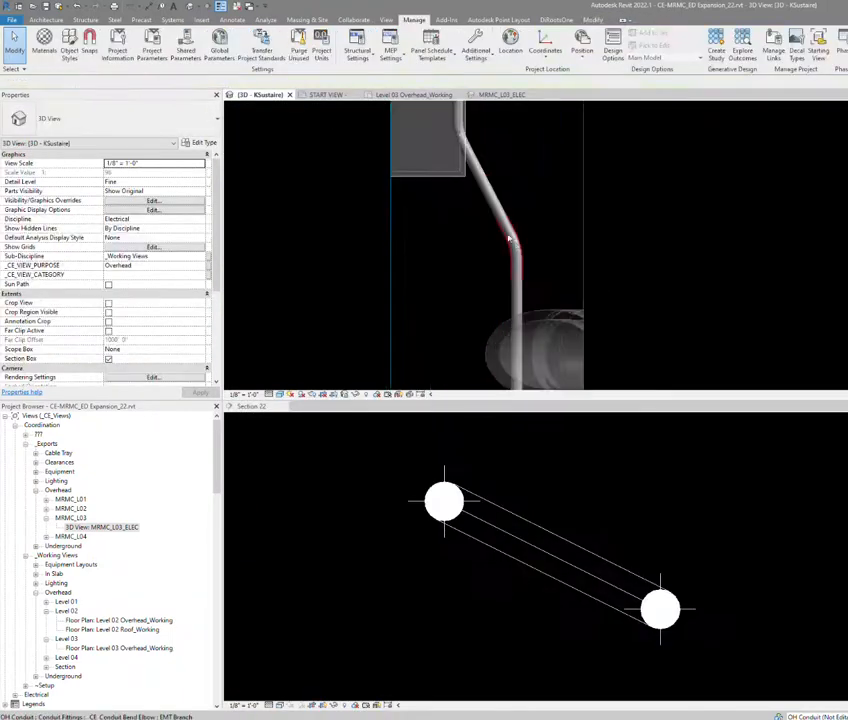
pyautogui.click(510, 238)
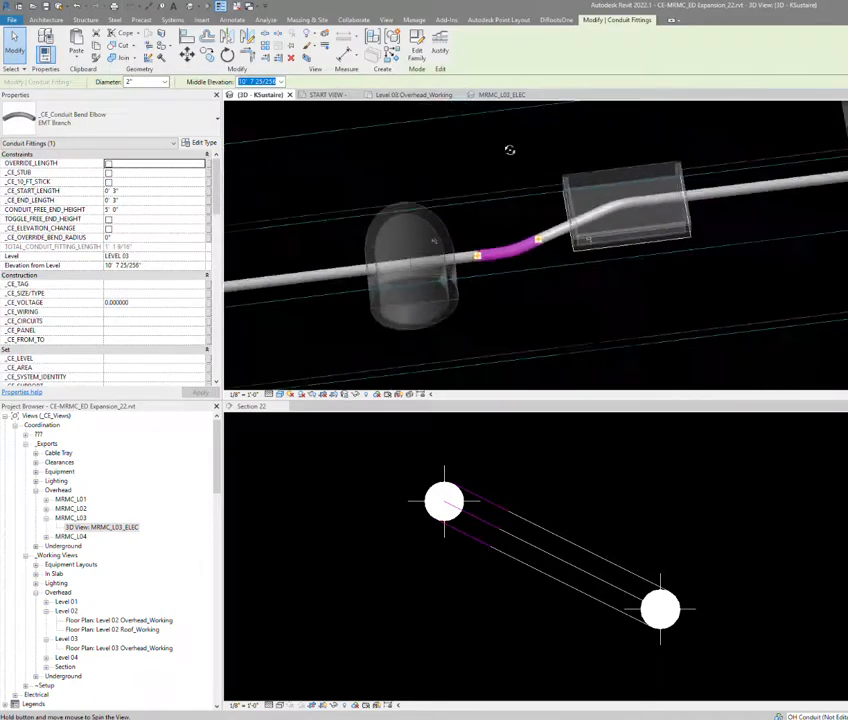